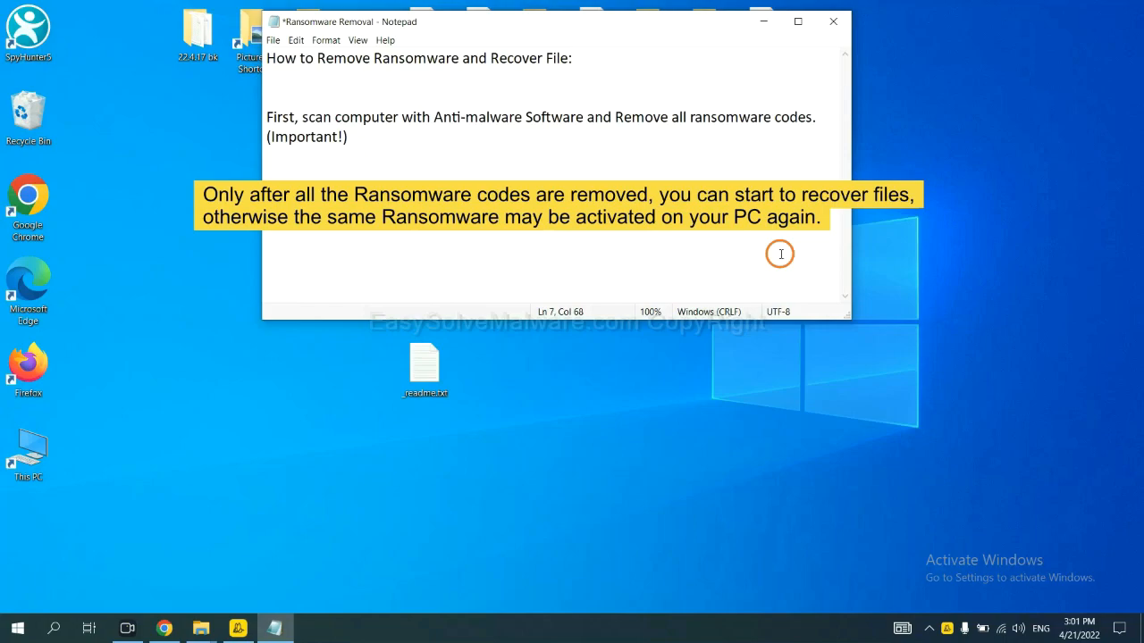
mouse_move(577, 154)
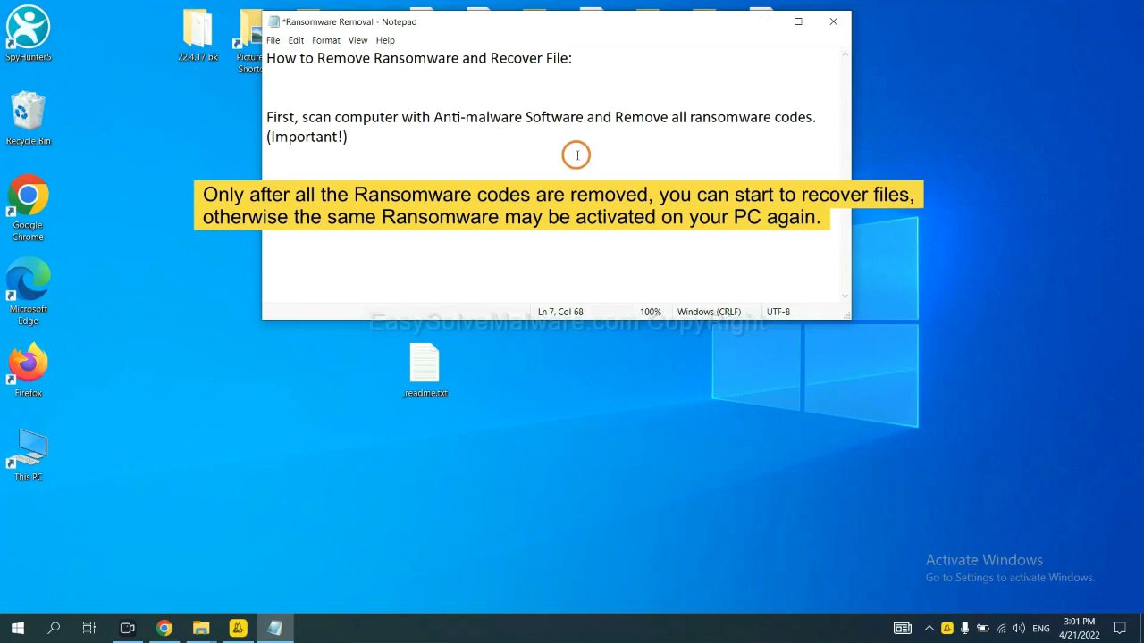
Bring Chrome back up on the easysolvemalware.com removal guide tab
left_click(832, 21)
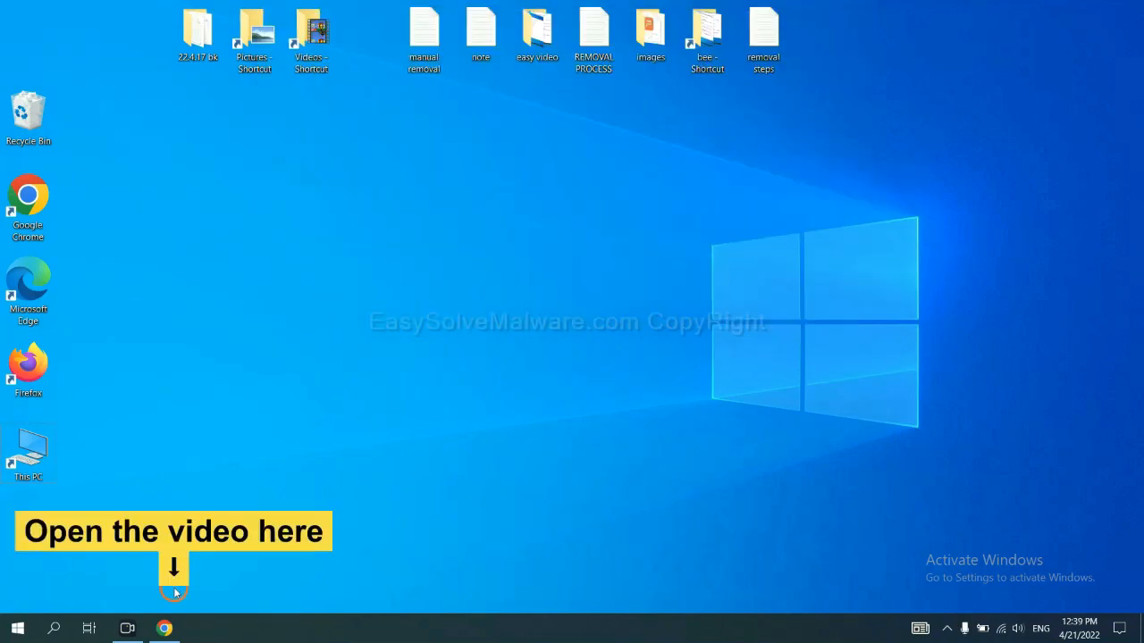
left_click(164, 629)
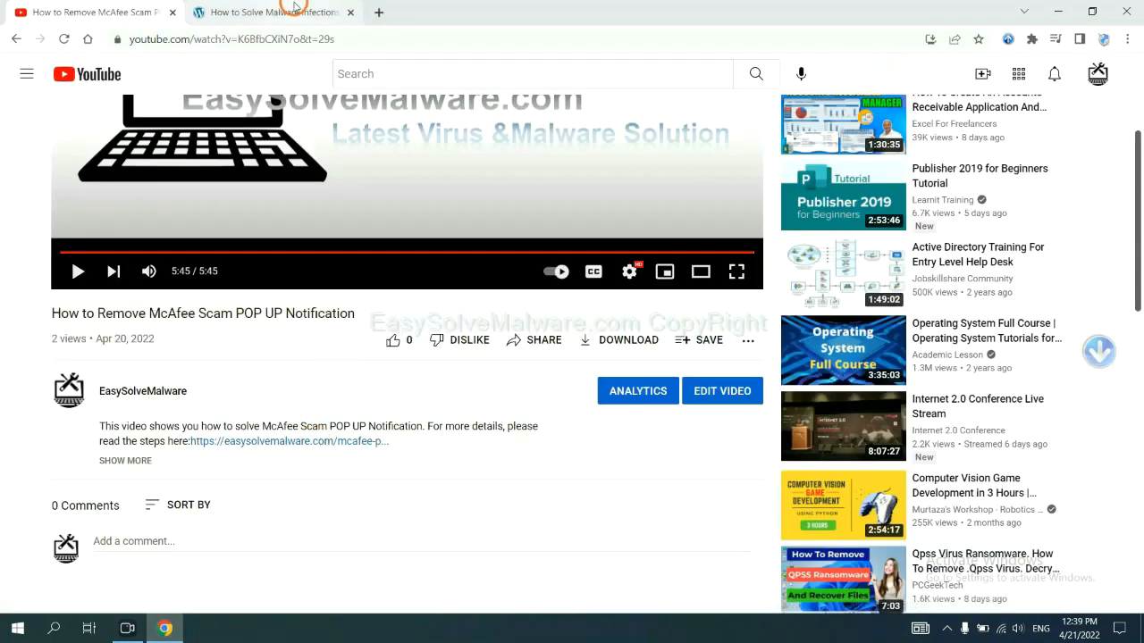
left_click(273, 11)
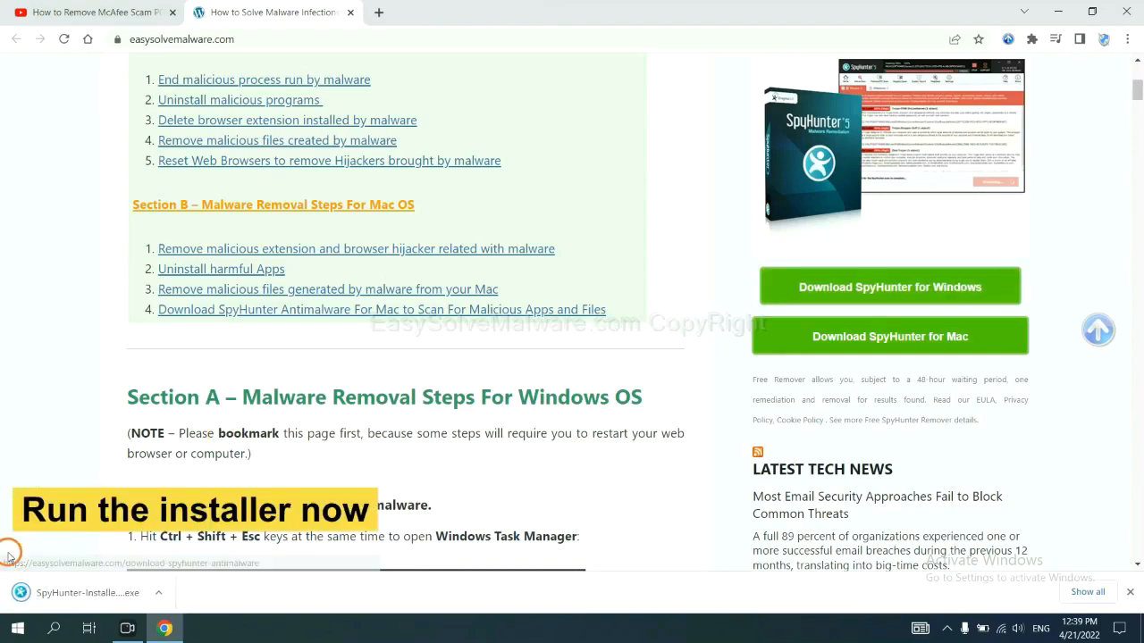
mouse_move(72, 592)
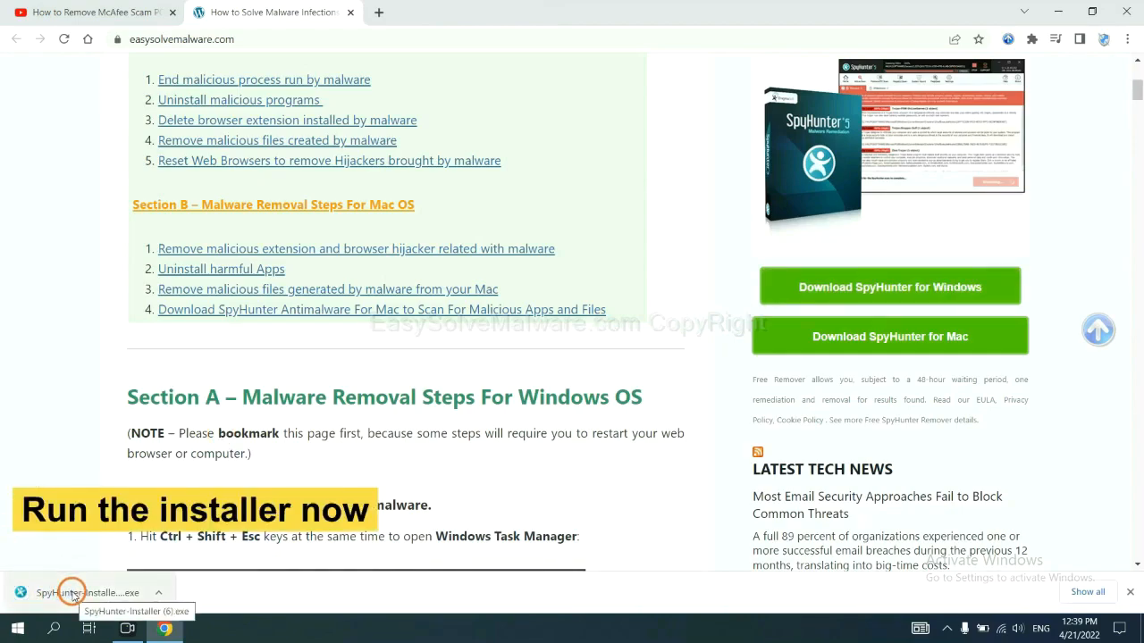
Install SpyHunter 5 in English, accepting the EULA and Privacy Policy
left_click(72, 593)
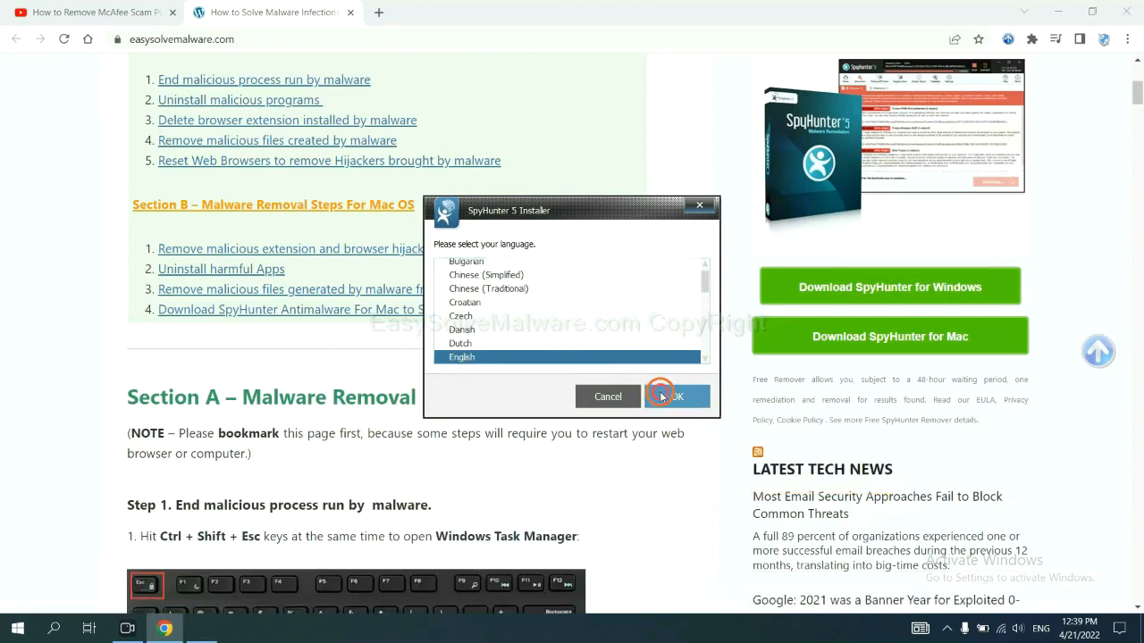
left_click(676, 396)
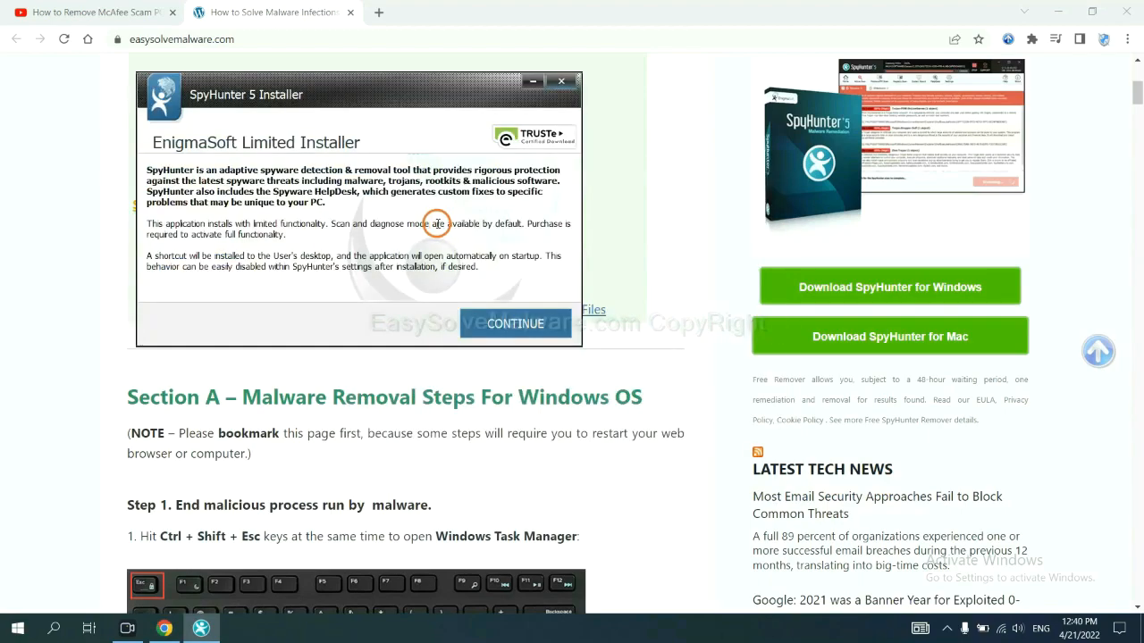
left_click(514, 324)
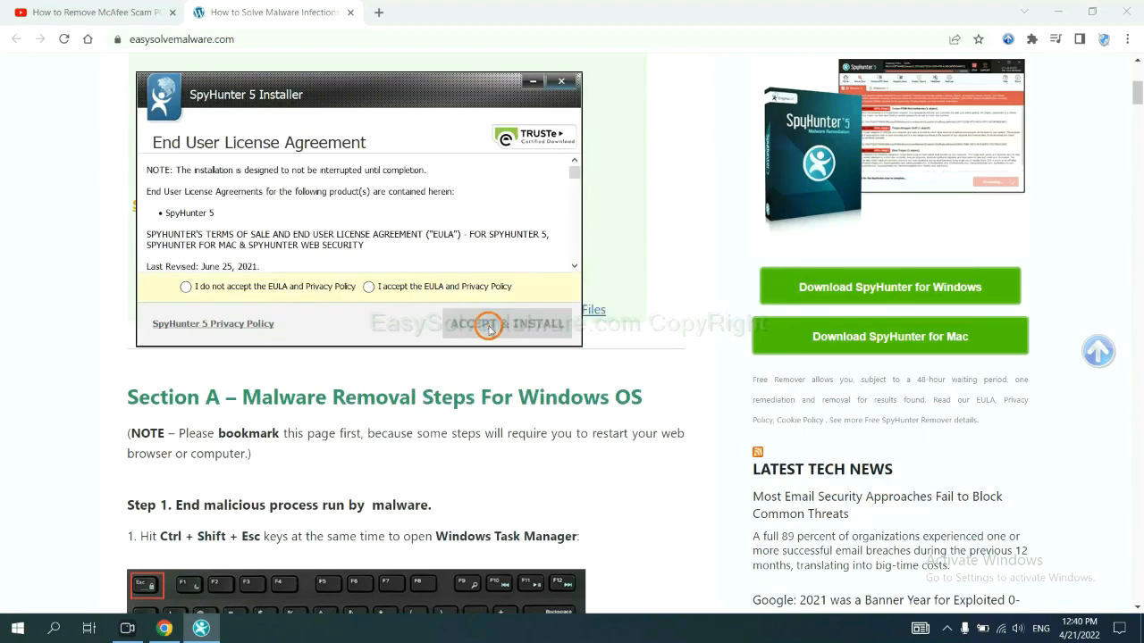
left_click(368, 286)
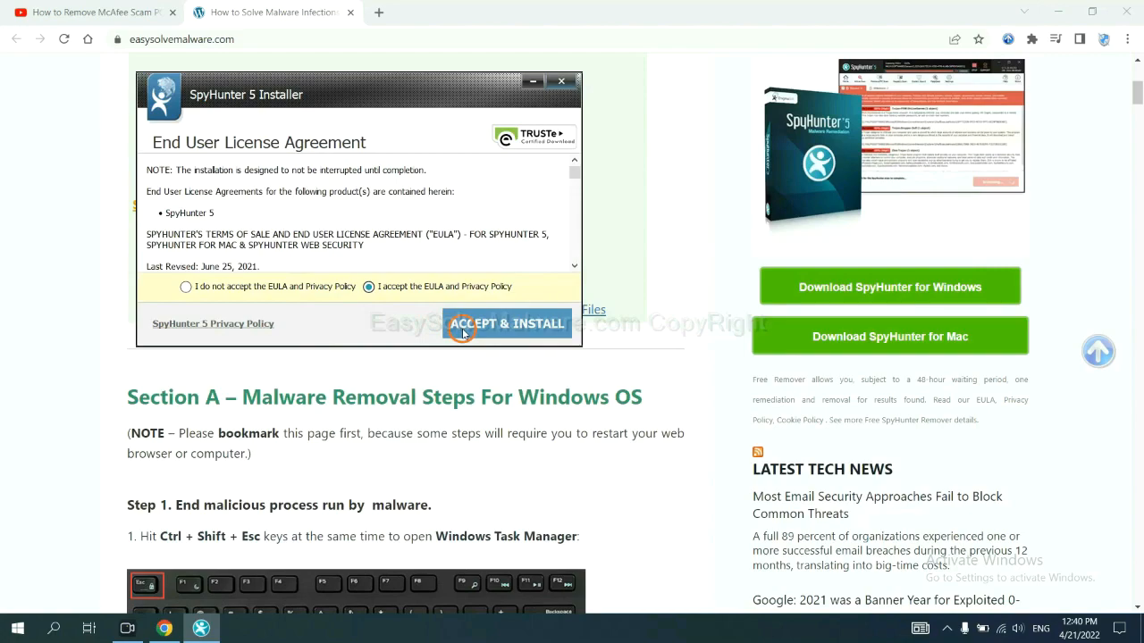
left_click(507, 324)
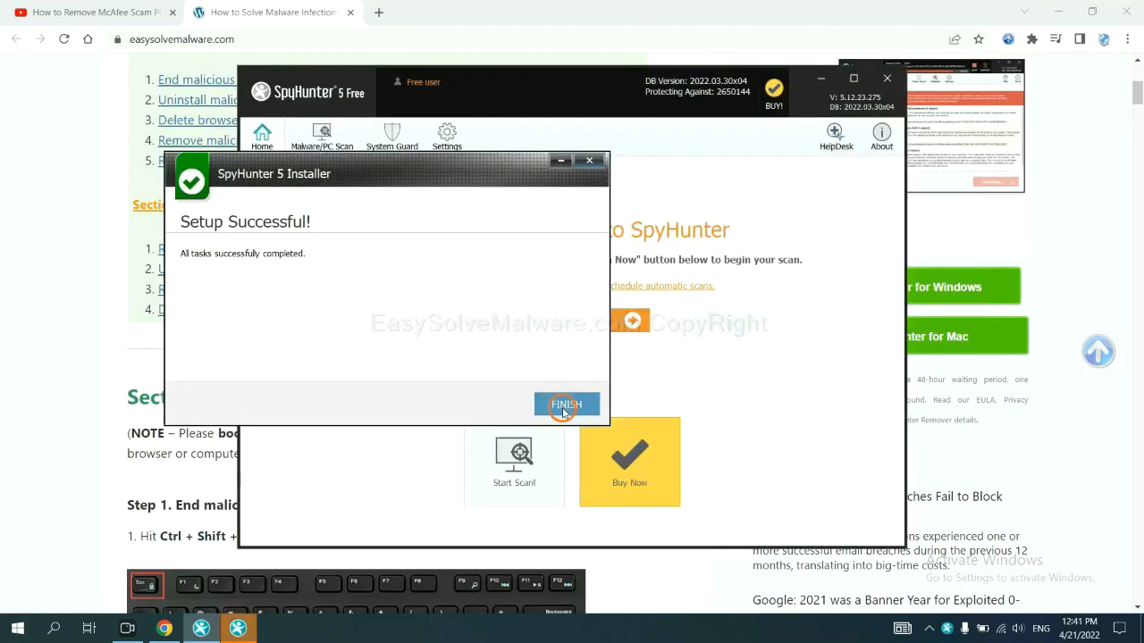
Run a SpyHunter 5 scan and continue past the remove360.bat unknown object
left_click(566, 404)
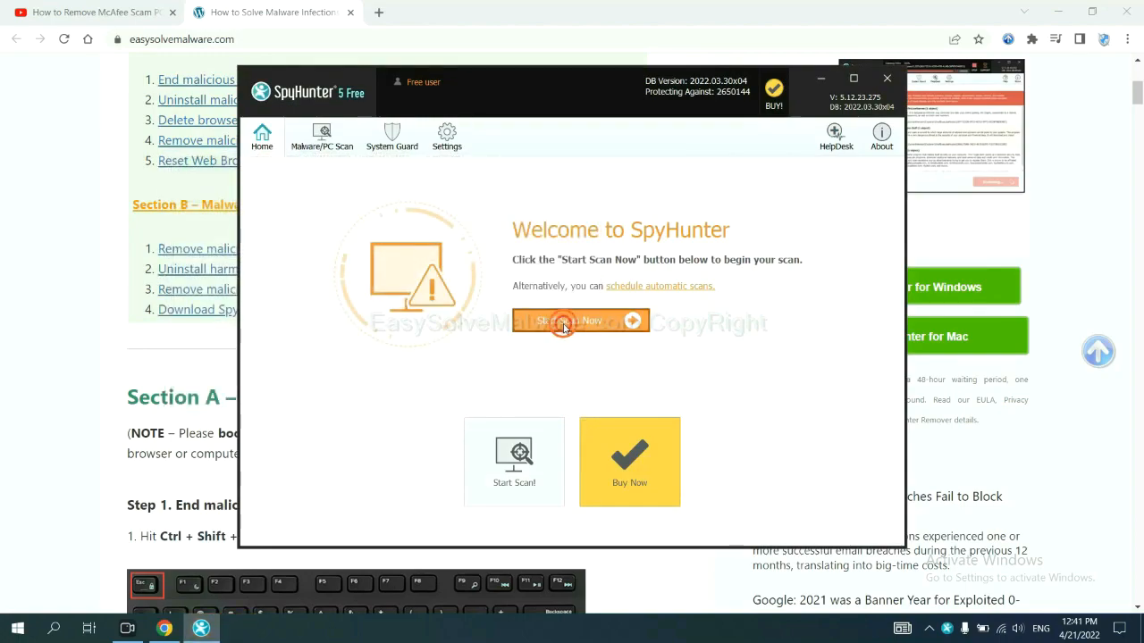
left_click(568, 319)
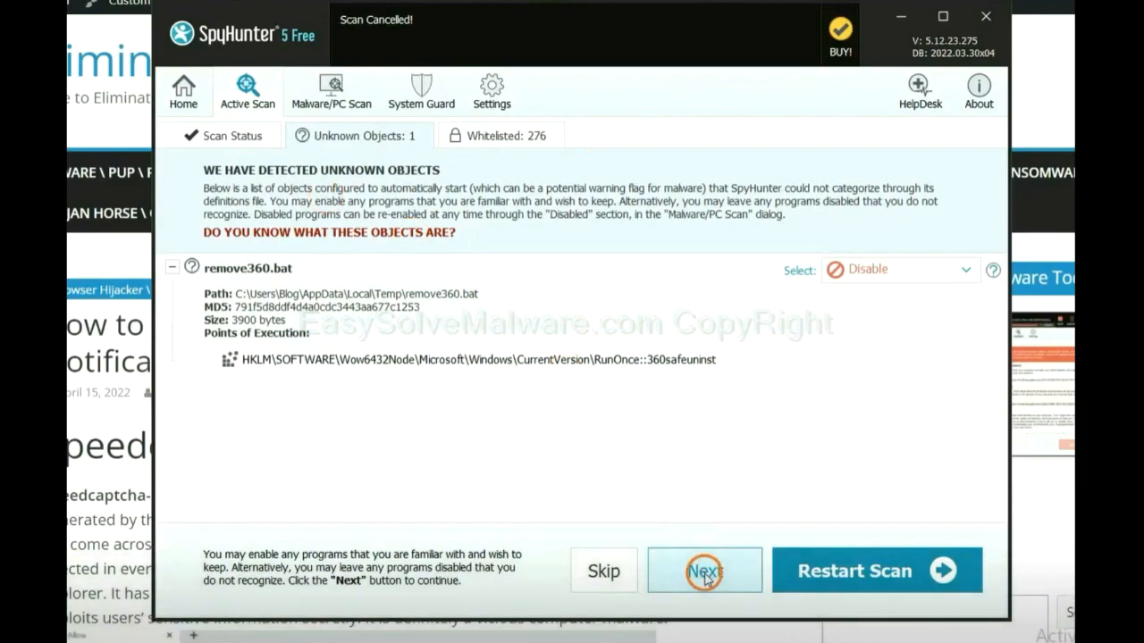
left_click(704, 570)
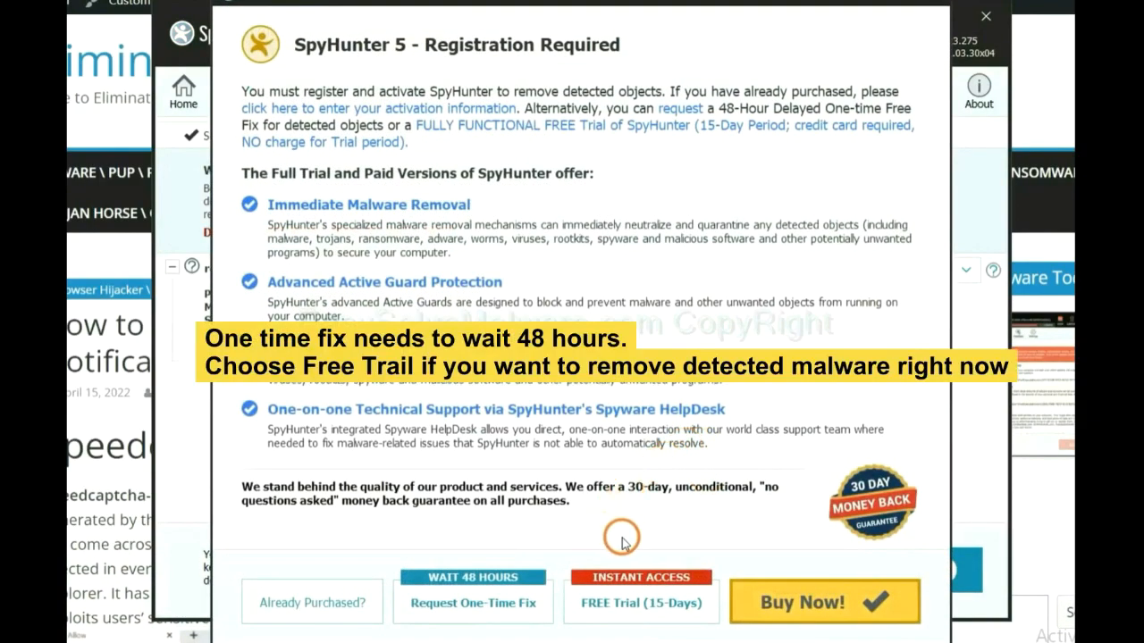
mouse_move(614, 523)
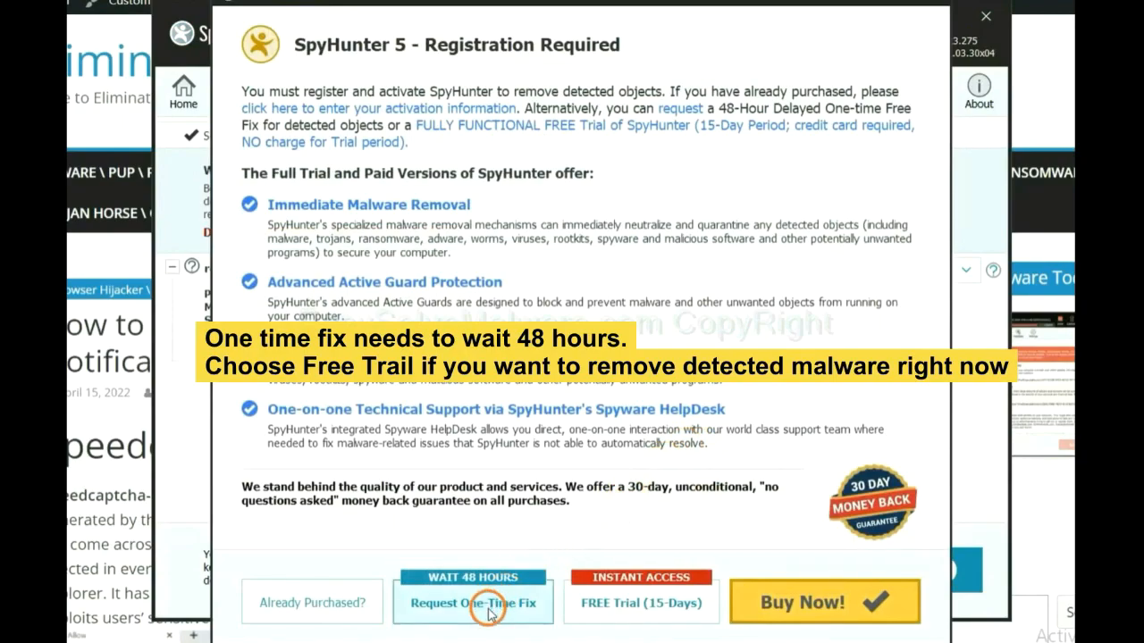
mouse_move(630, 615)
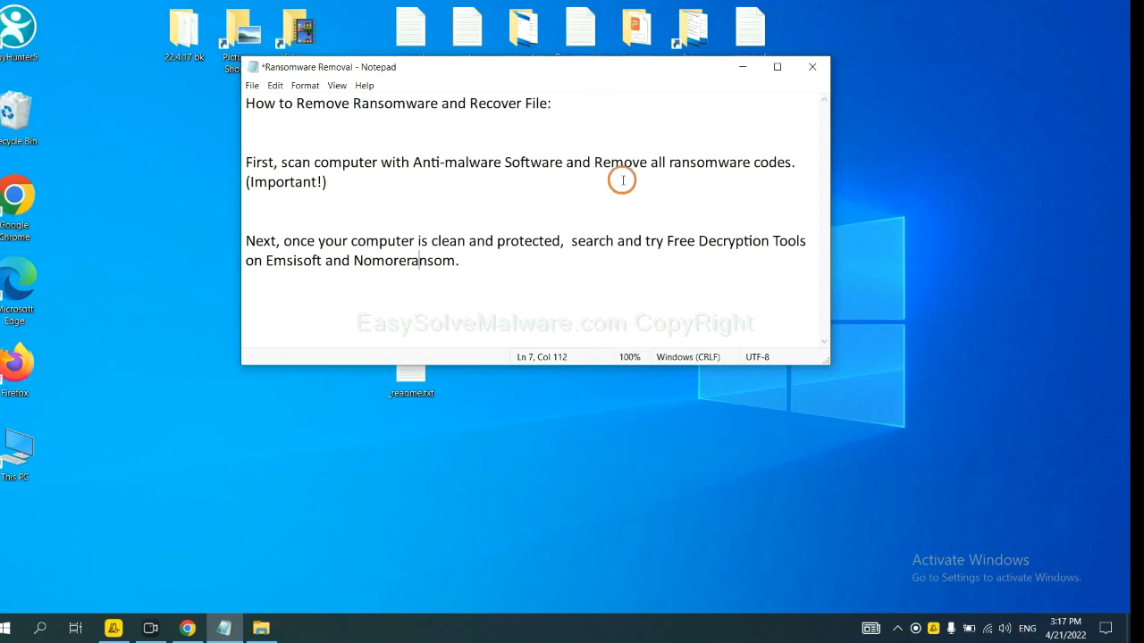
mouse_move(419, 279)
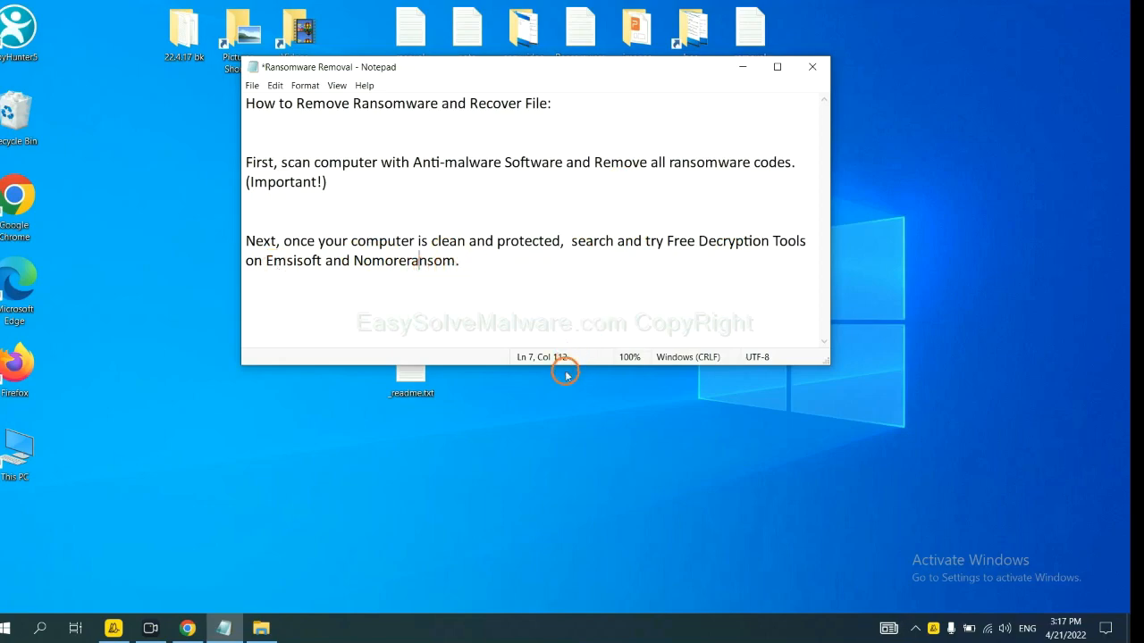
mouse_move(386, 523)
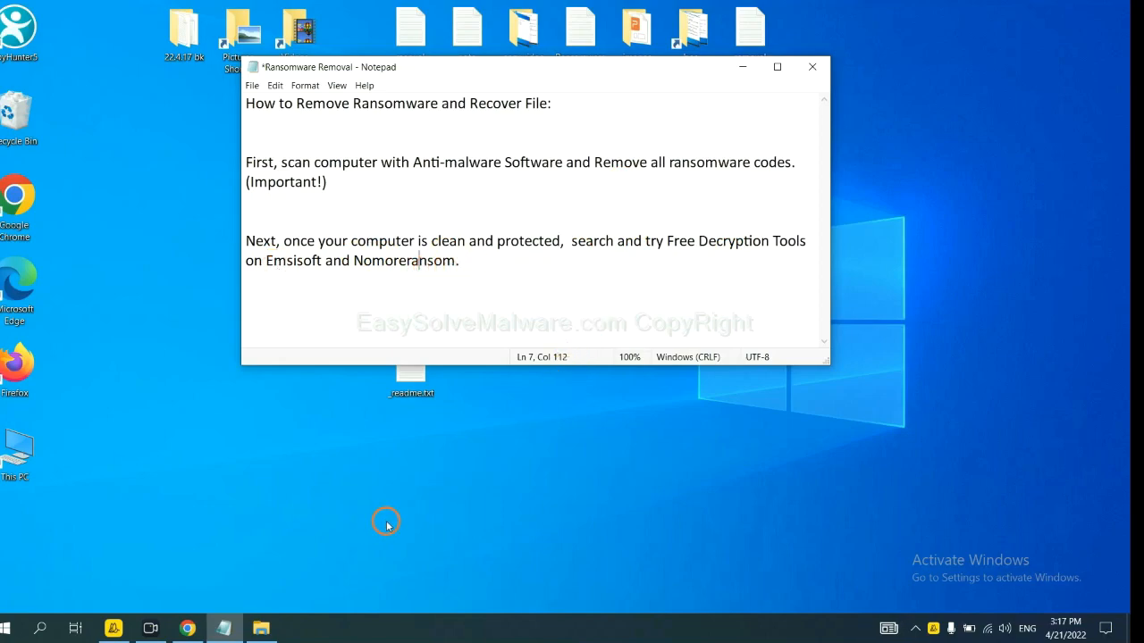
mouse_move(313, 526)
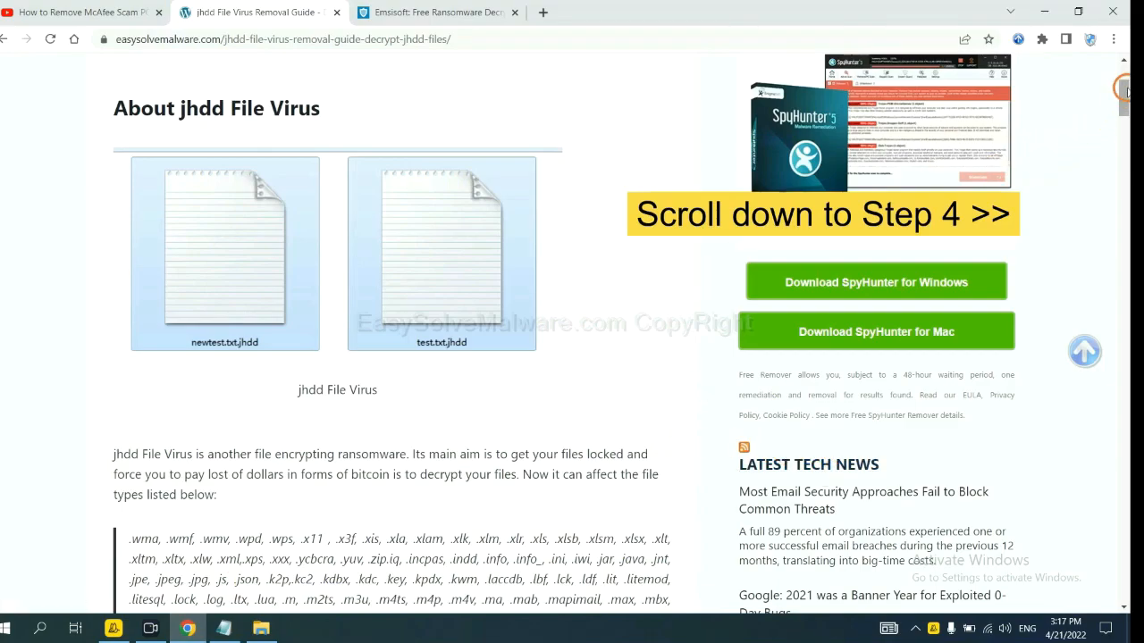
Scroll the jhdd guide to Step 4, Search For Legitimate Files Decryption Tools
scroll("down", 3)
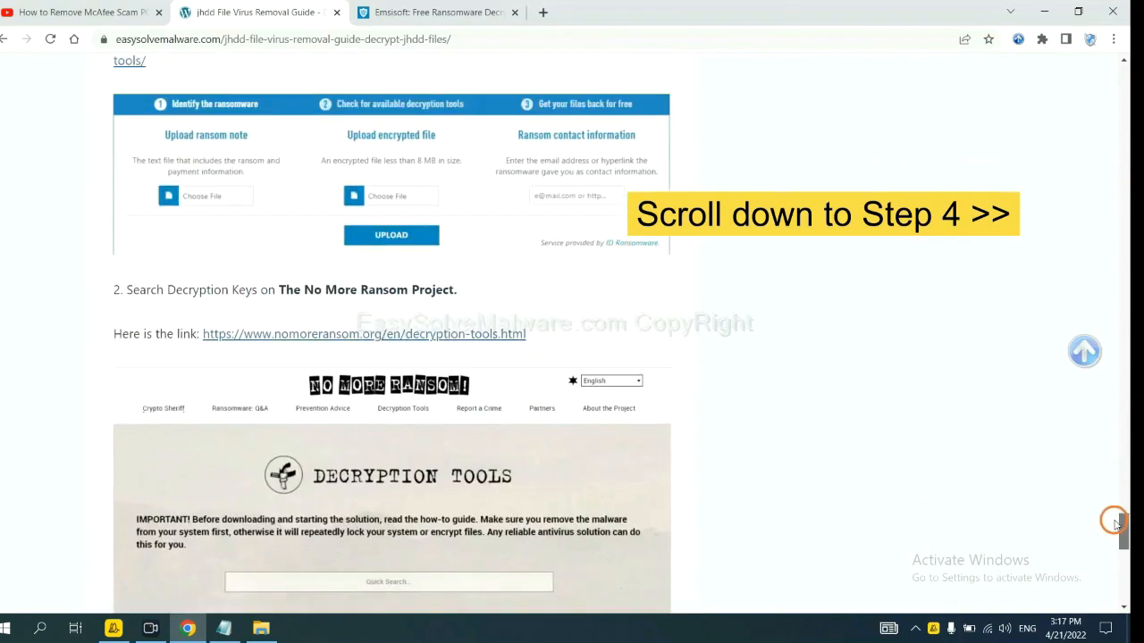
scroll("up", 3)
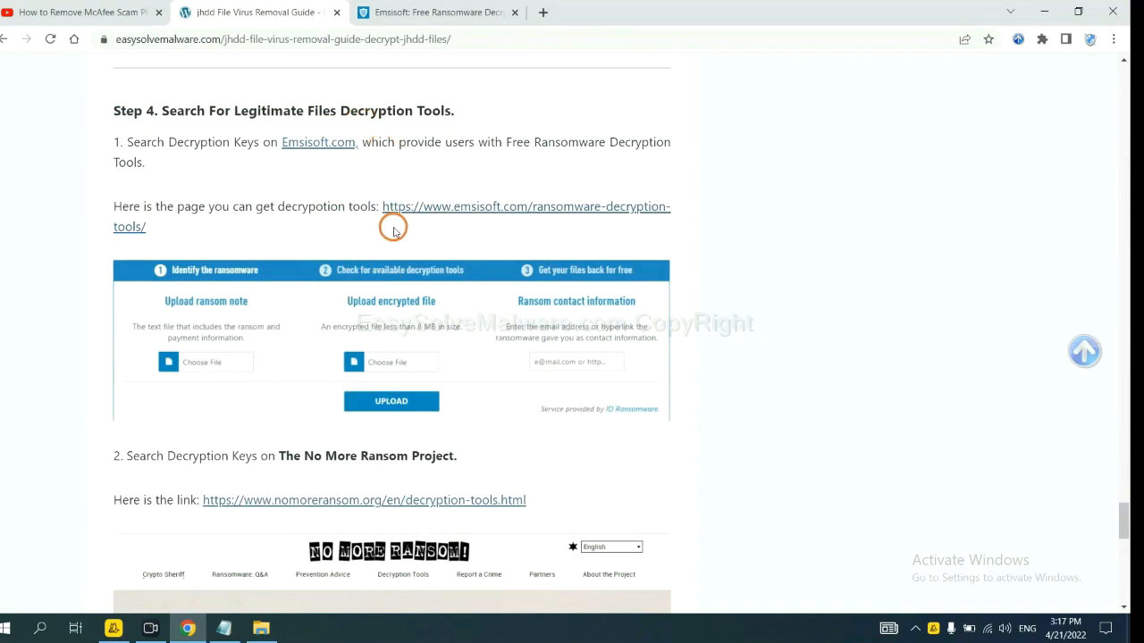
scroll("down", 3)
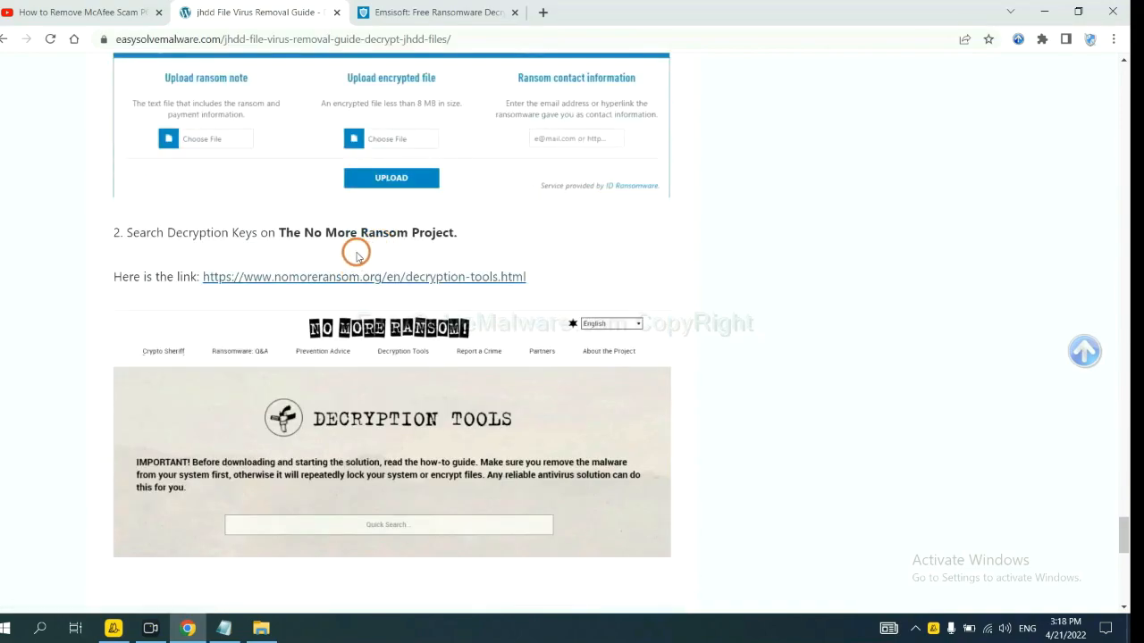
scroll("up", 3)
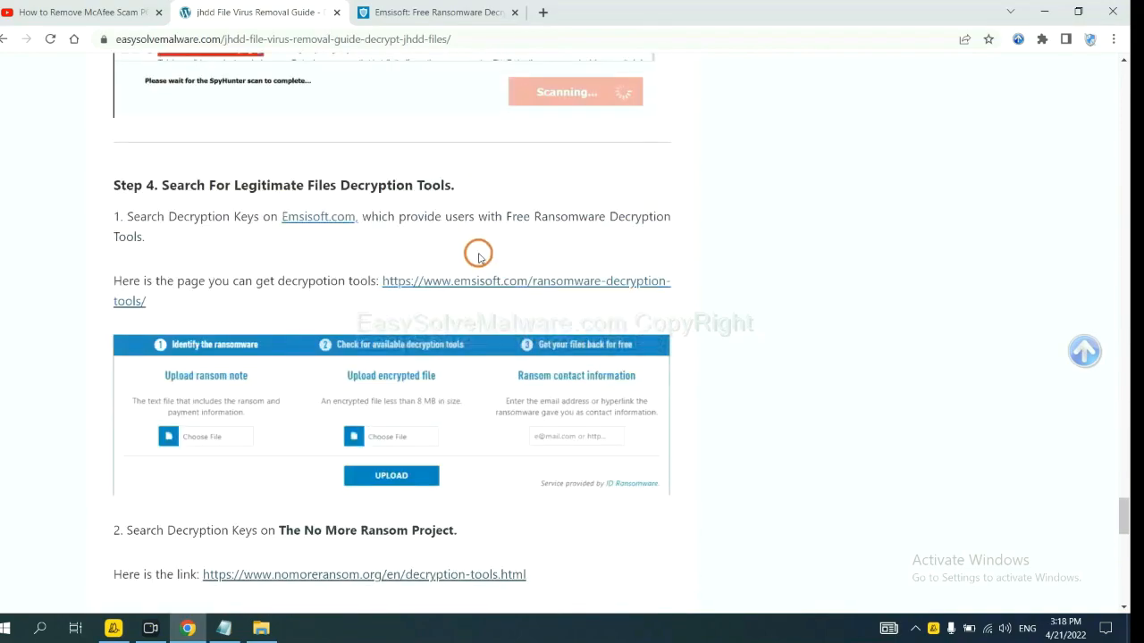
Open Emsisoft's ransomware decryption tools and scroll to the identification form
left_click(475, 281)
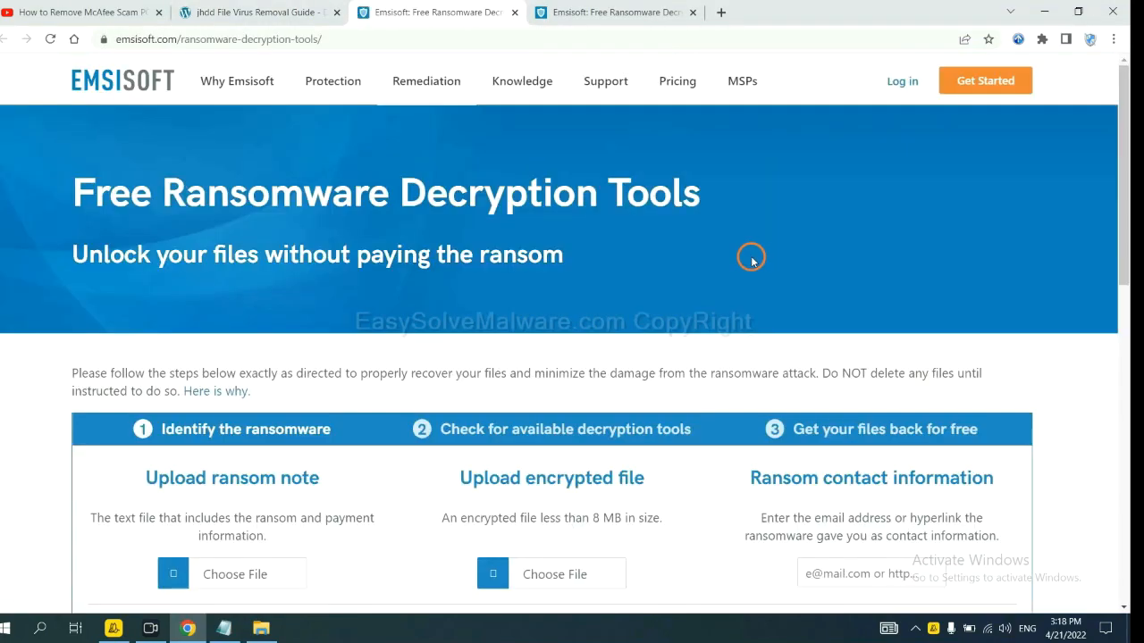
scroll("down", 3)
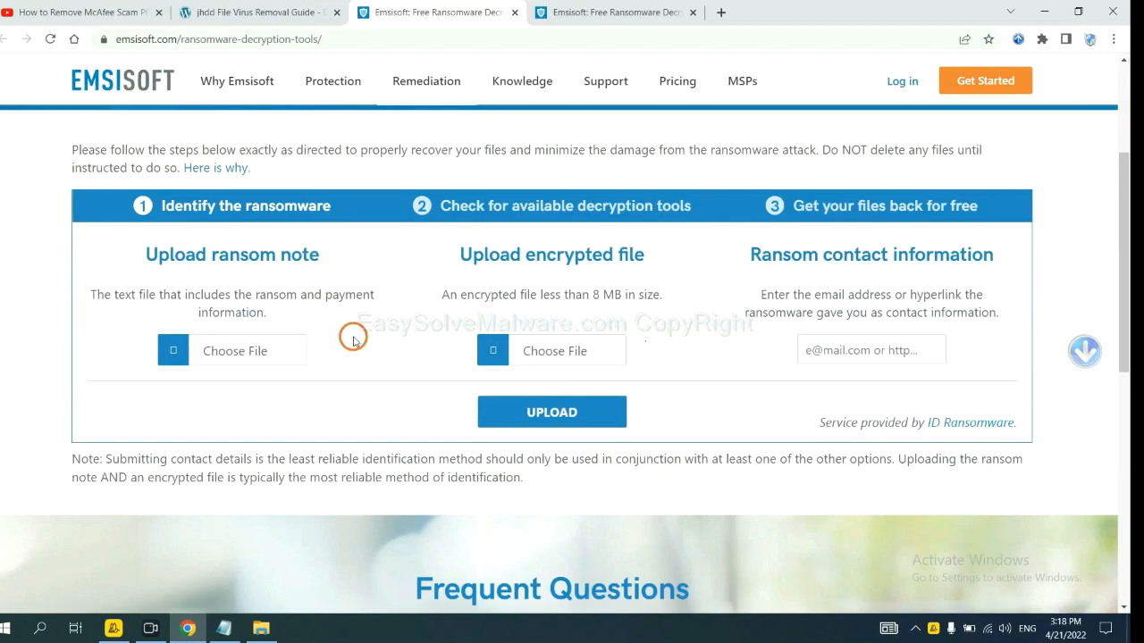
mouse_move(191, 274)
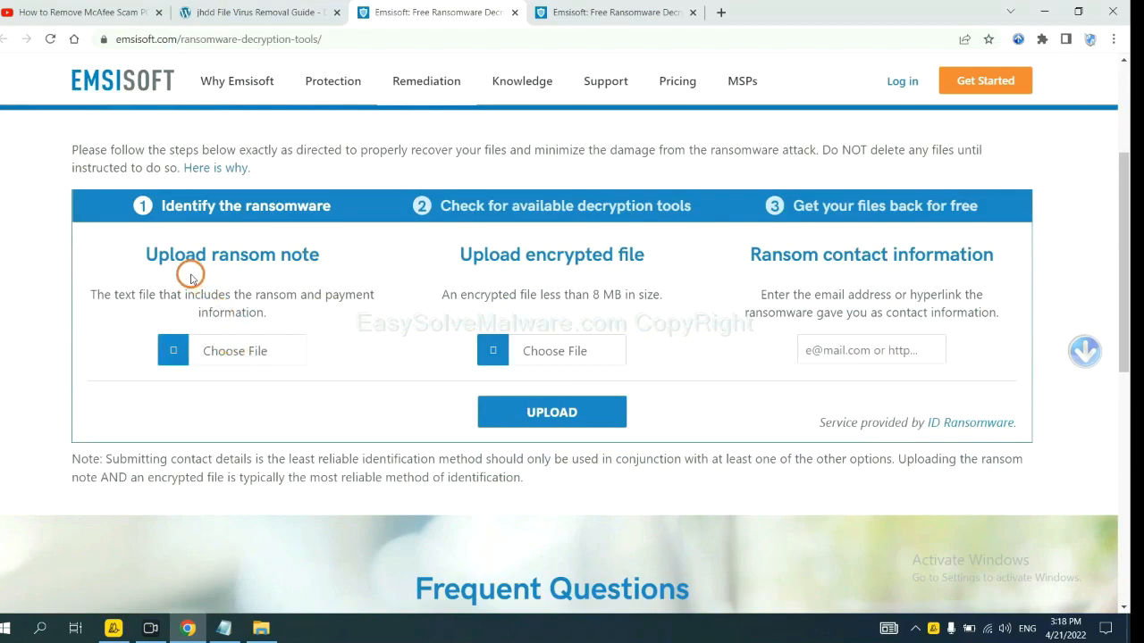
mouse_move(551, 259)
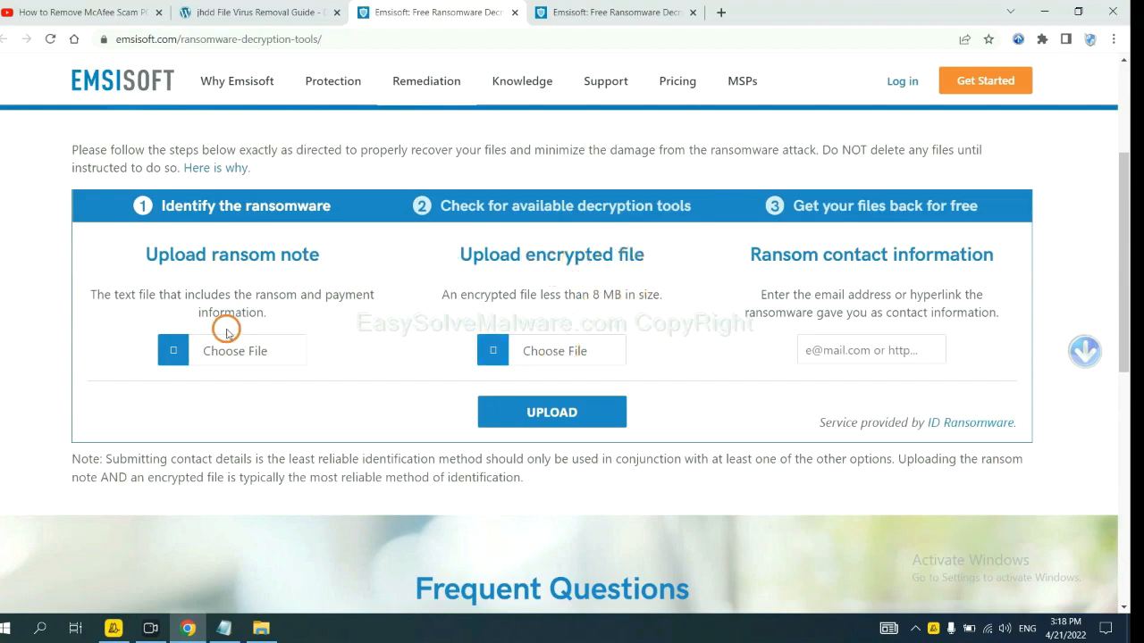
mouse_move(865, 299)
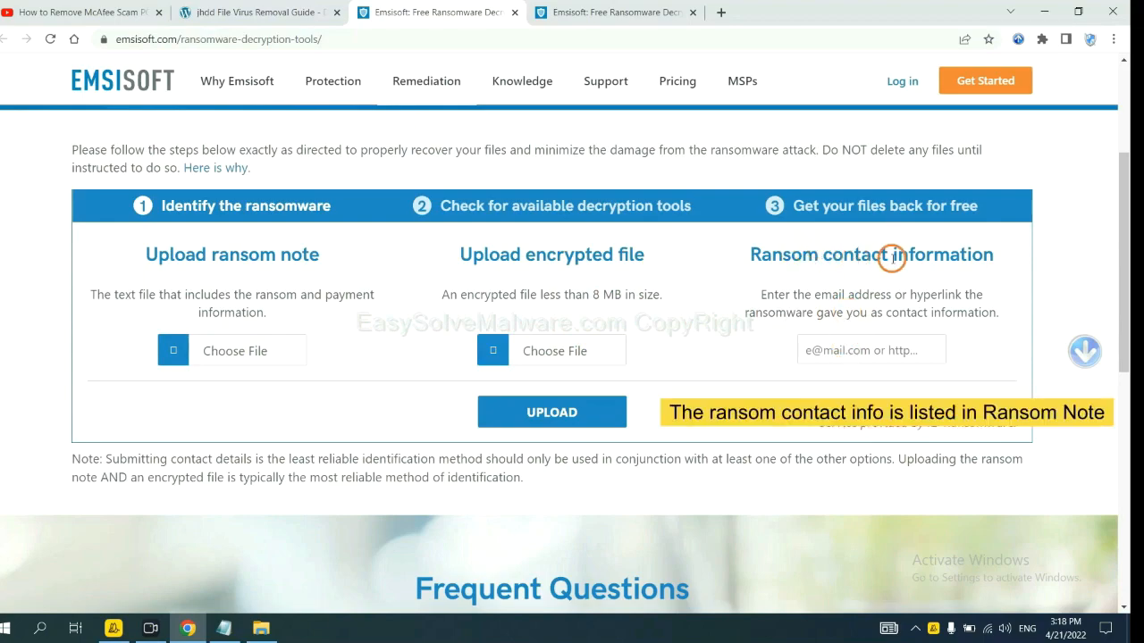
mouse_move(471, 375)
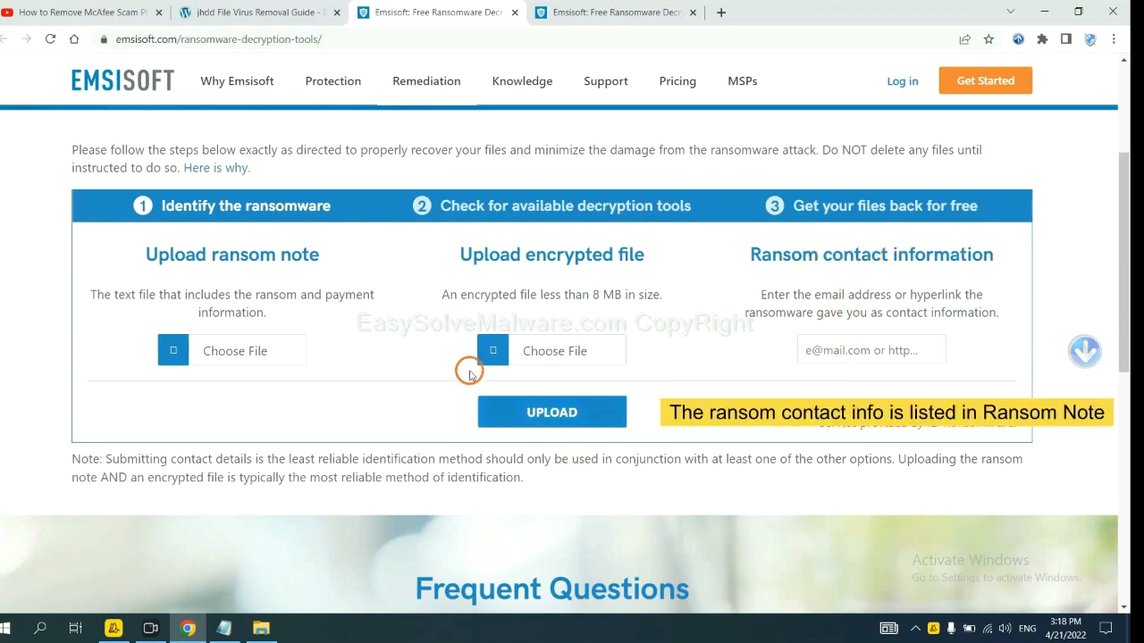
mouse_move(885, 360)
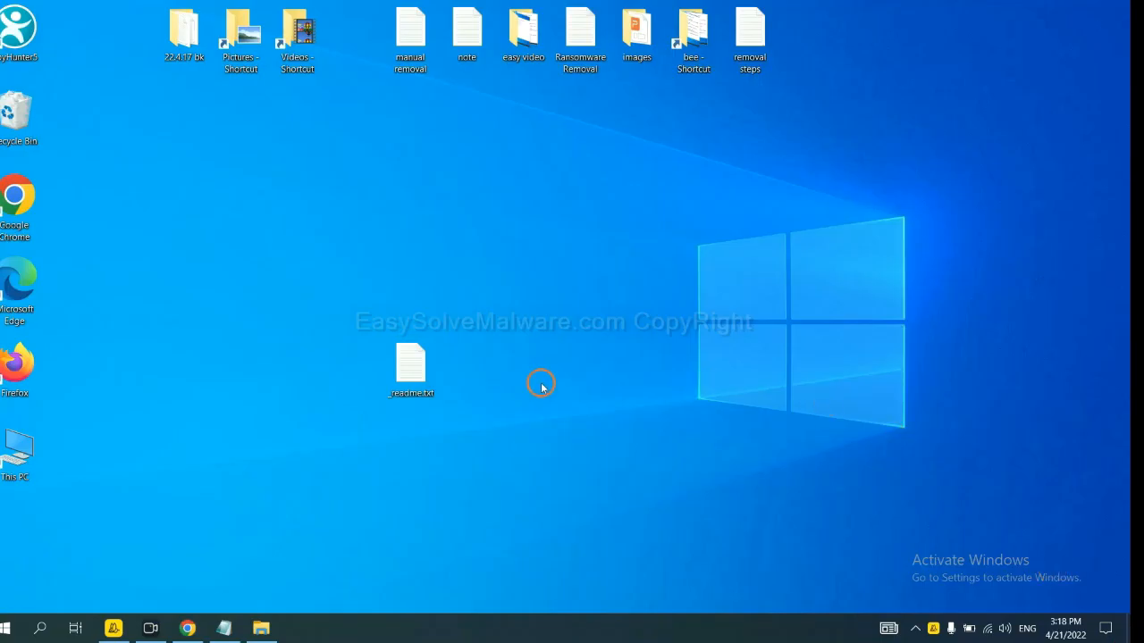
Open _readme.txt in Notepad and select the ransom note's contact e-mail
double_click(410, 366)
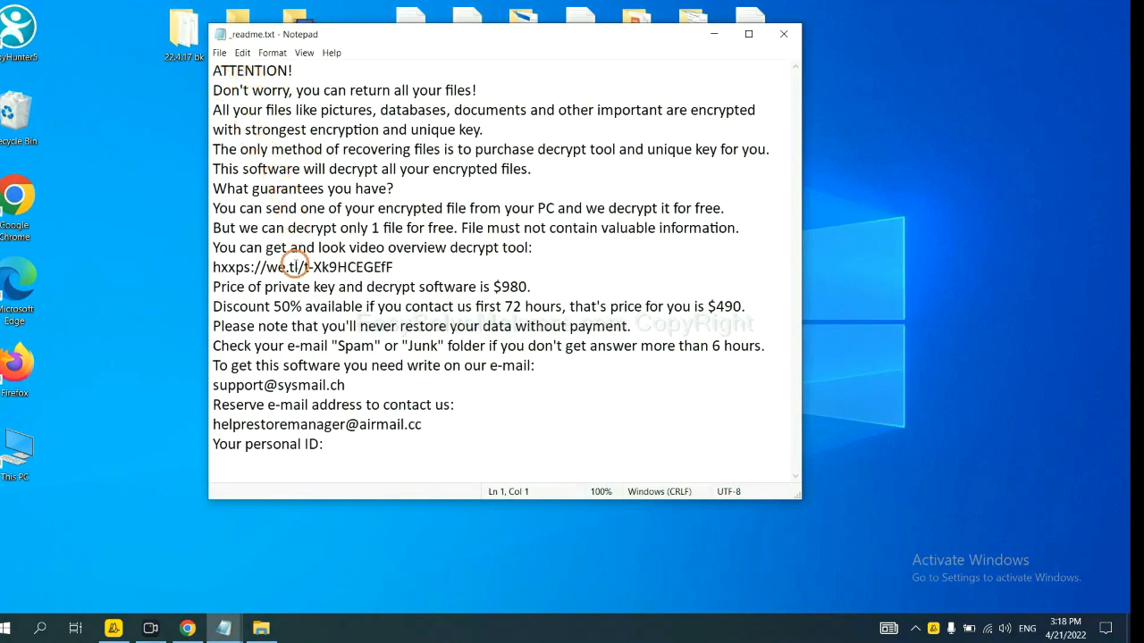
left_click_drag(212, 366, 346, 385)
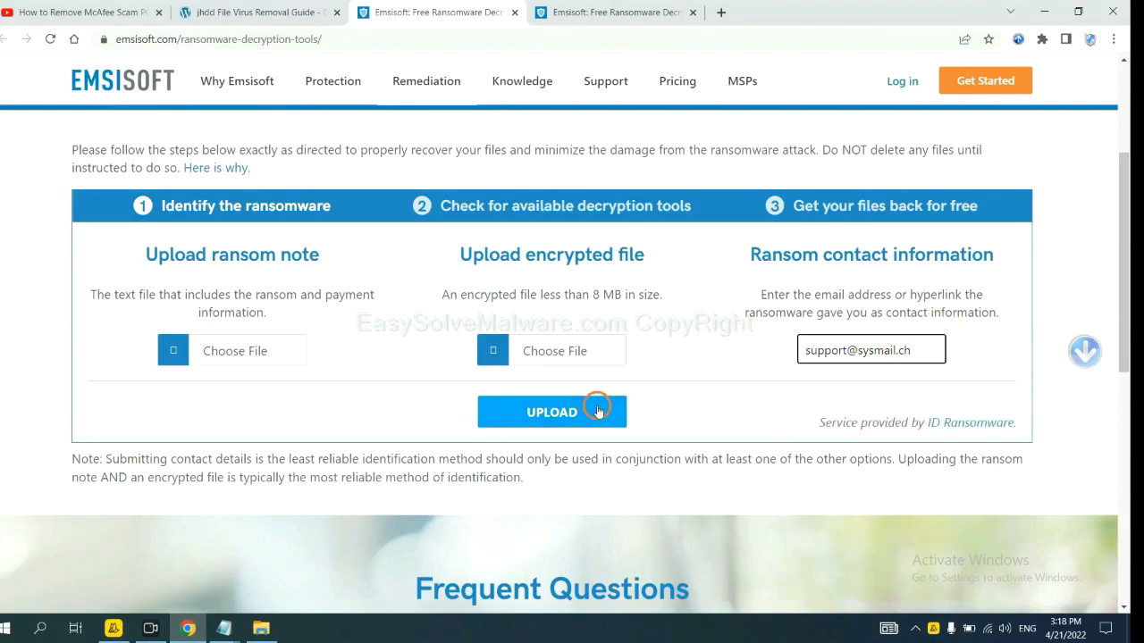
Upload the contact address to get the STOP (Djvu) identification result
left_click(552, 412)
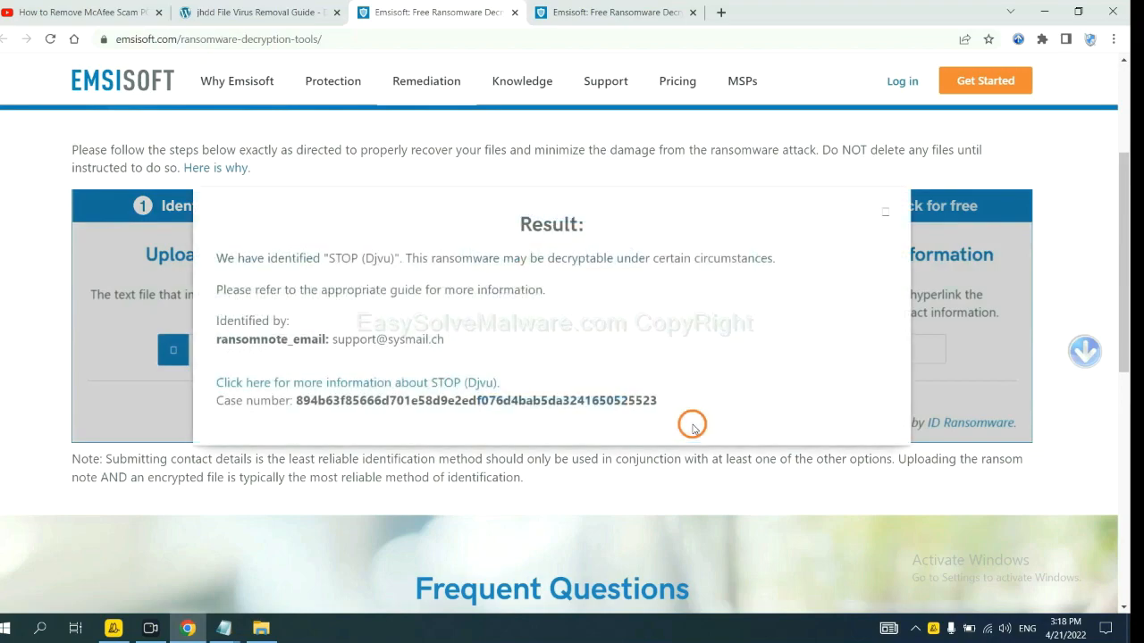
mouse_move(671, 321)
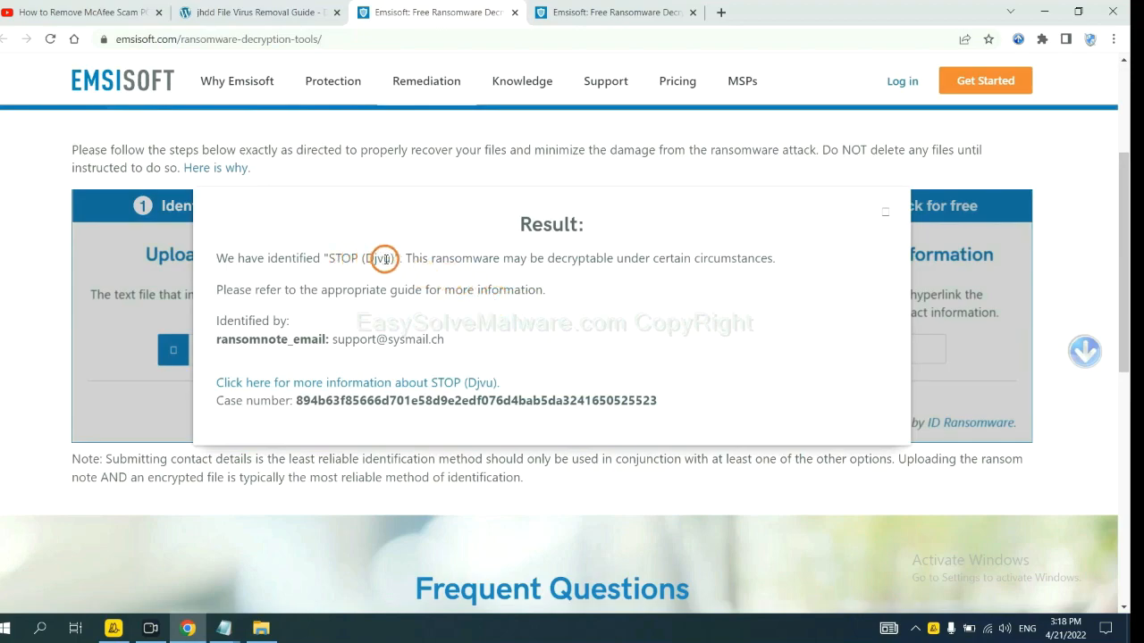
mouse_move(401, 289)
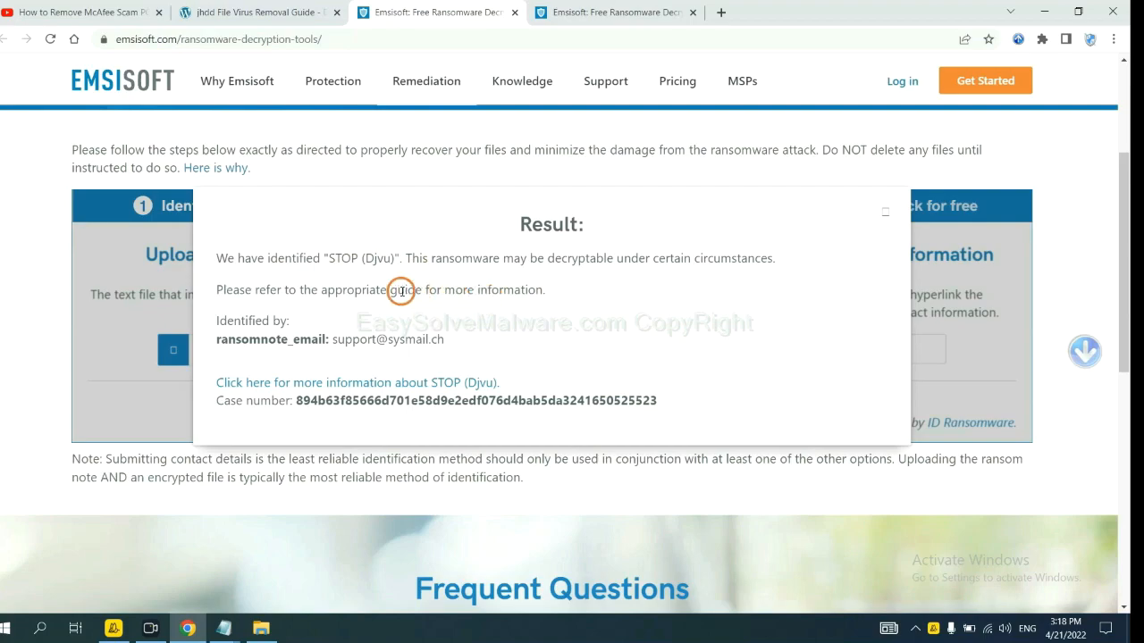
mouse_move(357, 382)
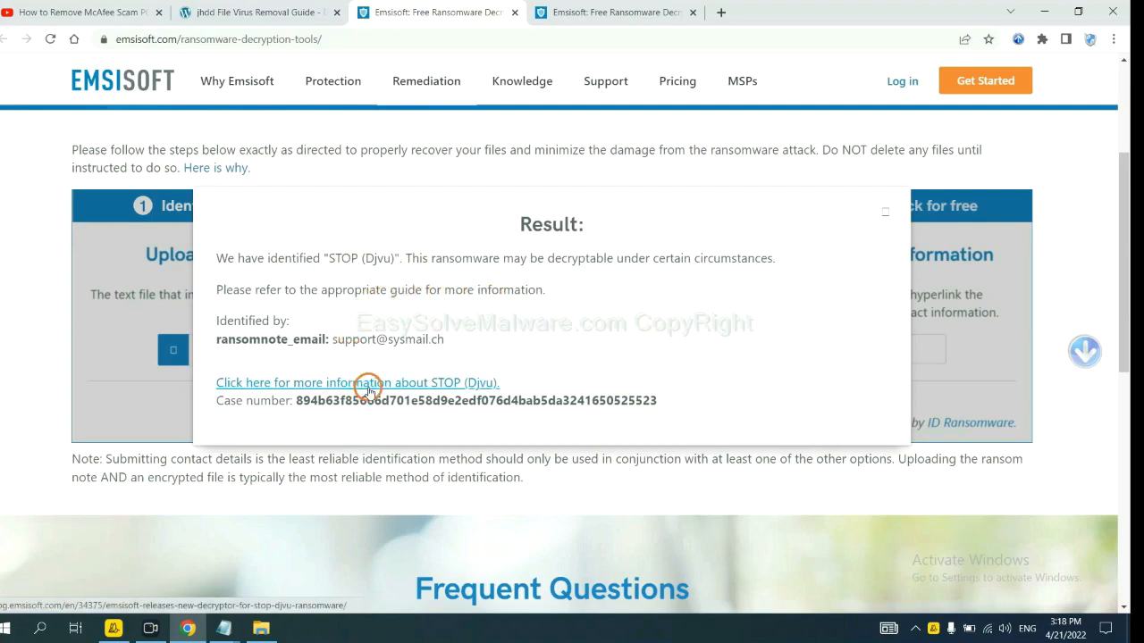
Open Emsisoft's STOP (Djvu) article and scroll through its variants list
left_click(357, 383)
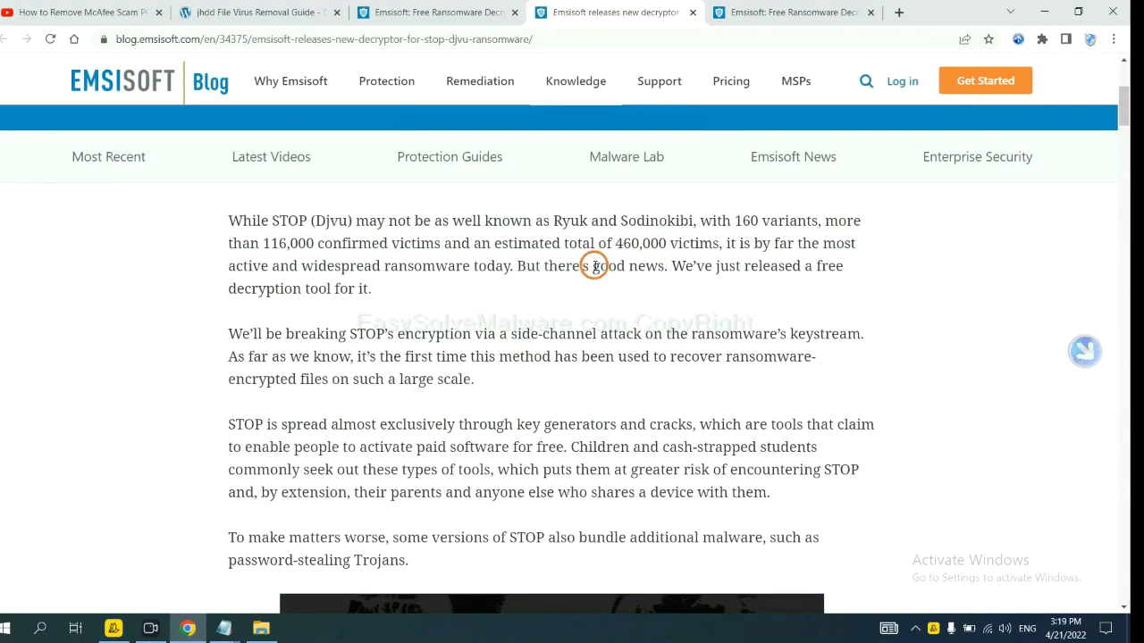
scroll("down", 3)
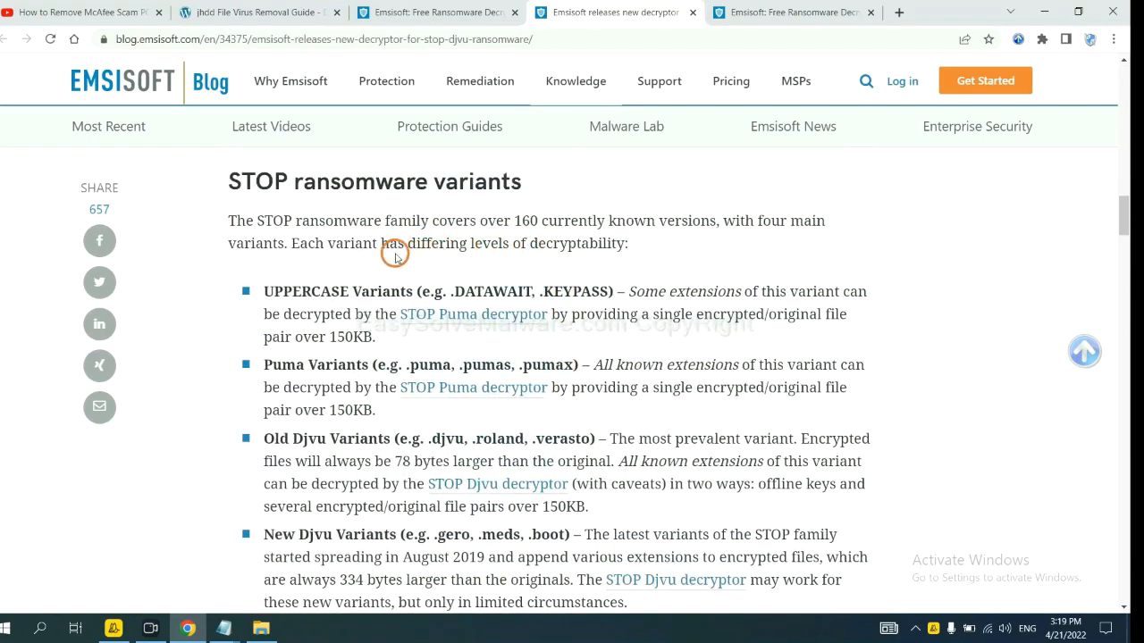
scroll("down", 3)
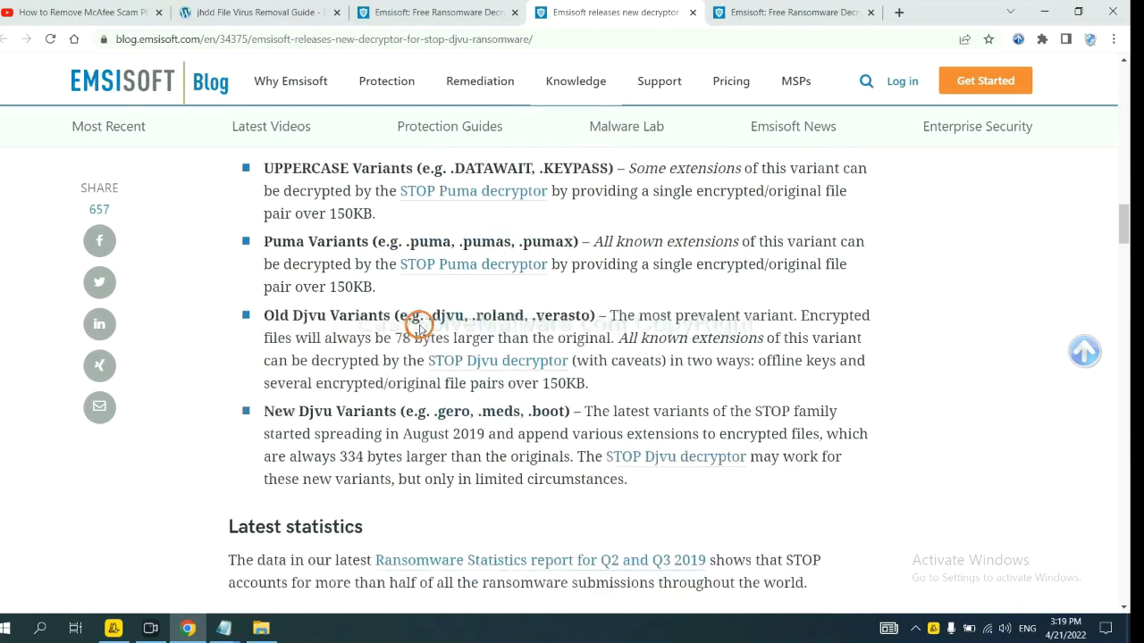
scroll("down", 3)
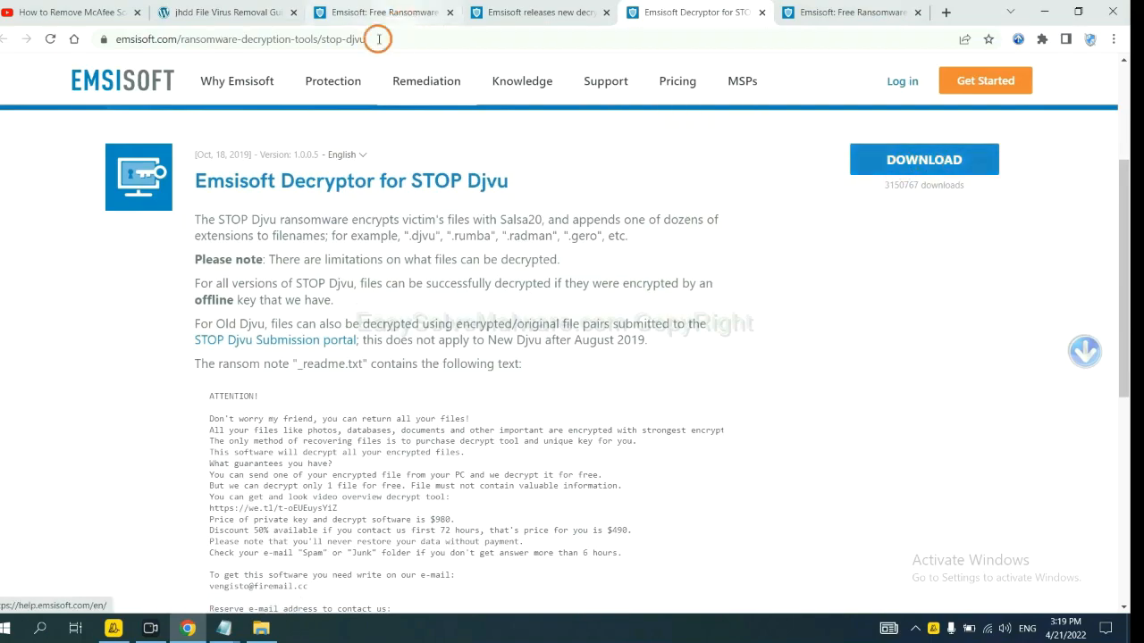
Search No More Ransom decryption tools for 'djvu' and expand the djvu Ransom entry
left_click(224, 12)
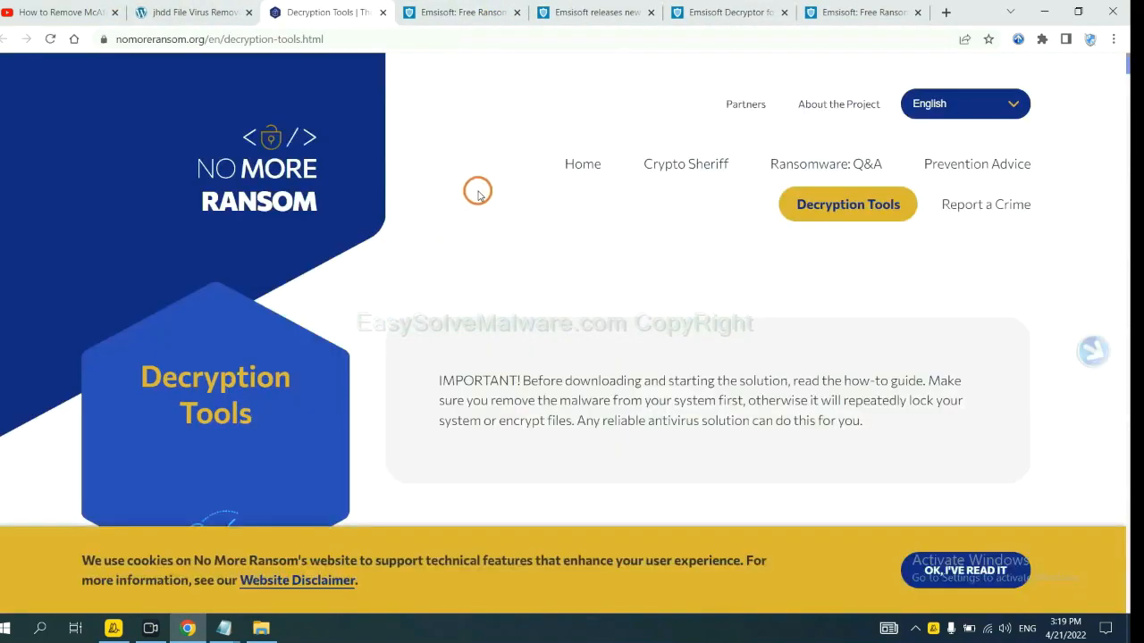
scroll("down", 3)
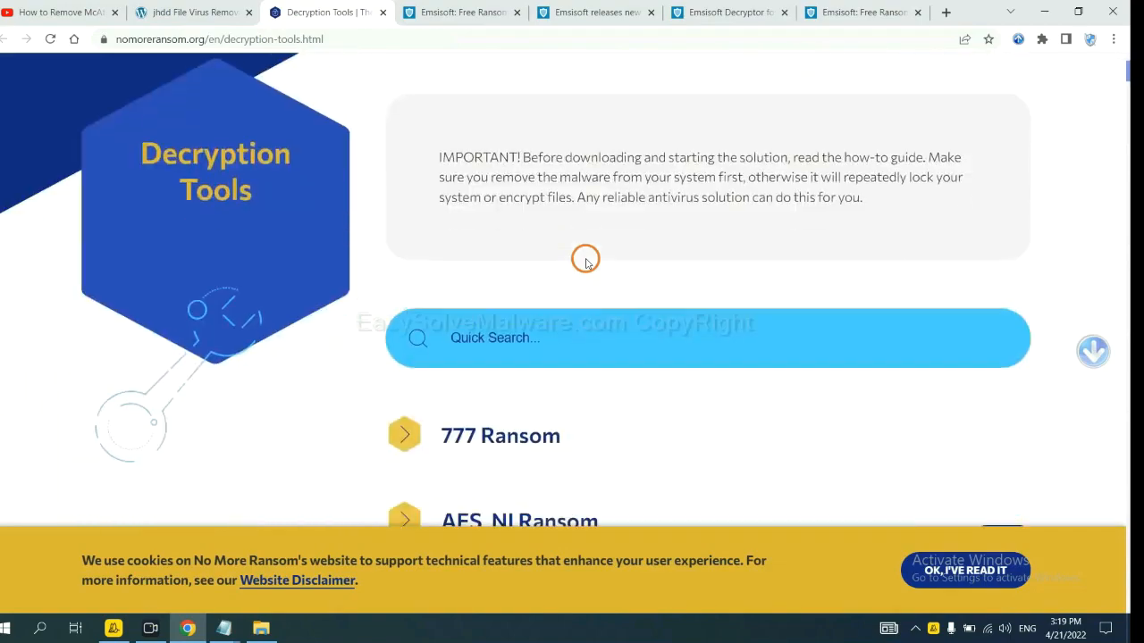
left_click(570, 338)
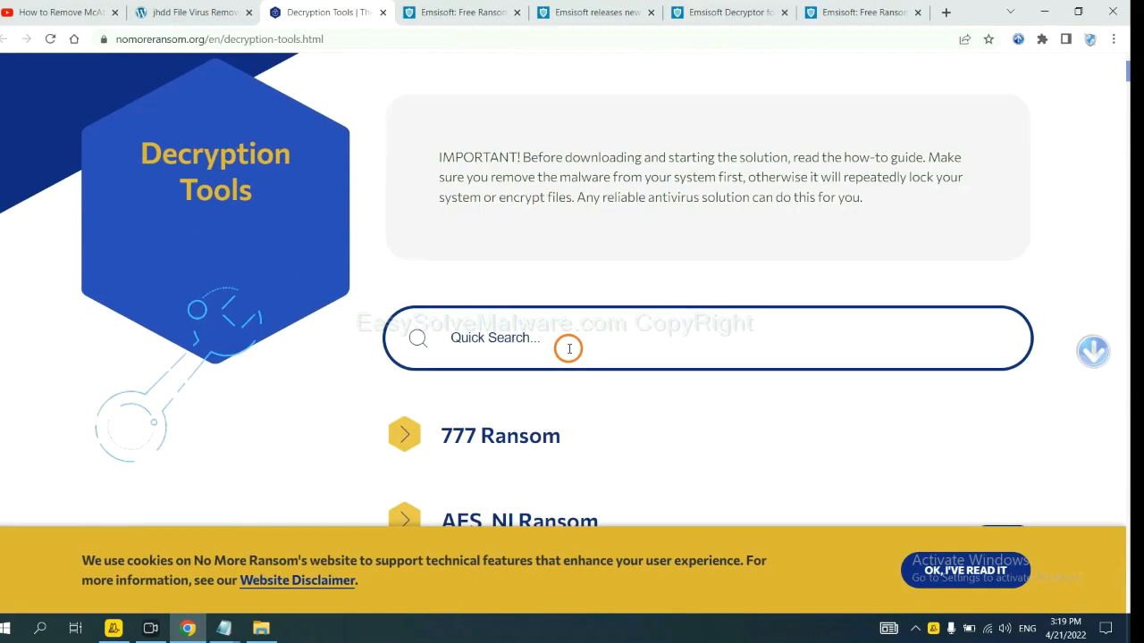
type("djvu")
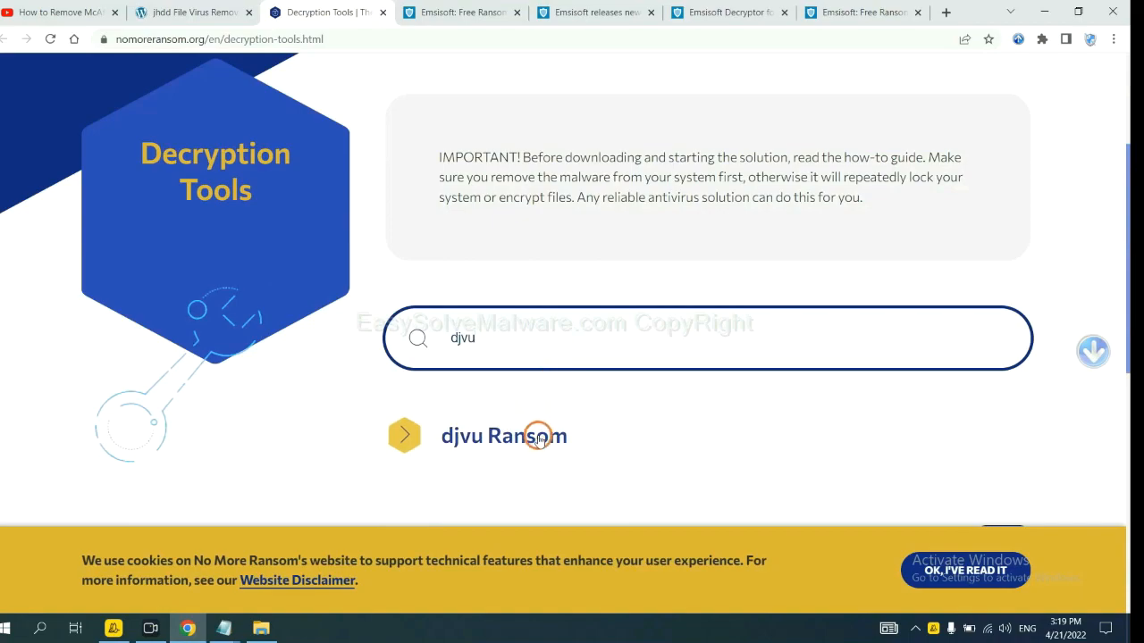
scroll("down", 3)
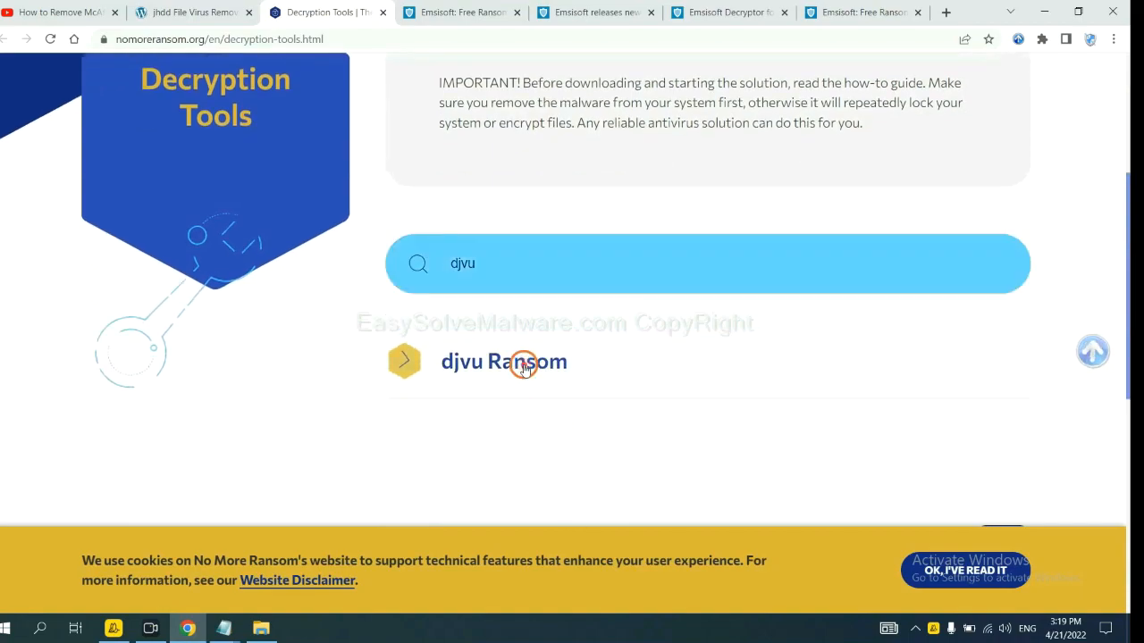
left_click(503, 361)
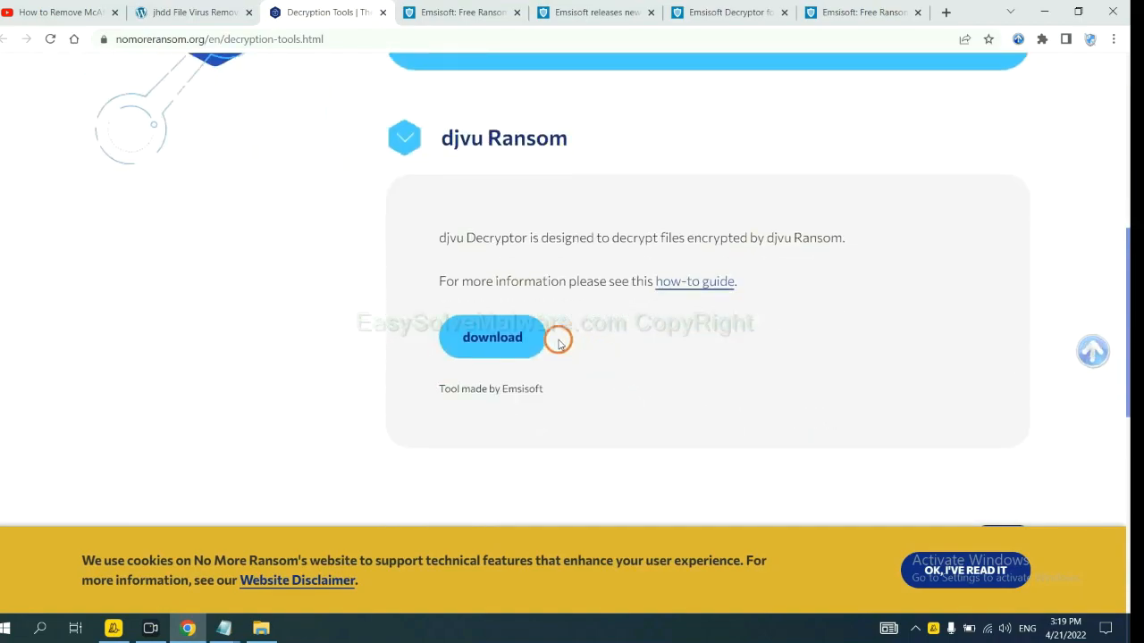